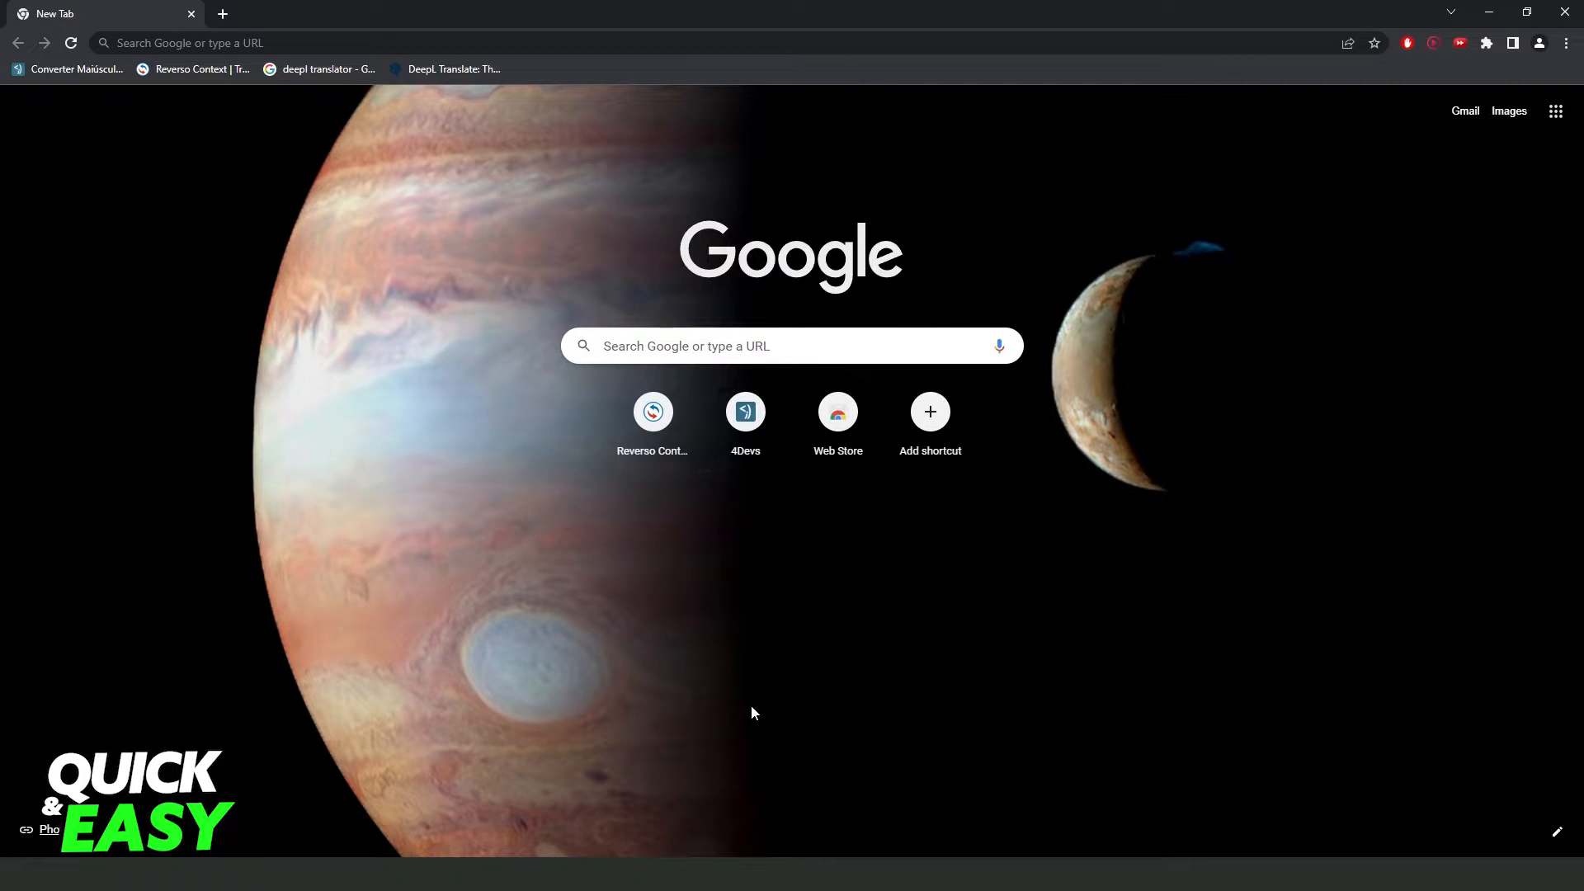
mouse_move(742, 719)
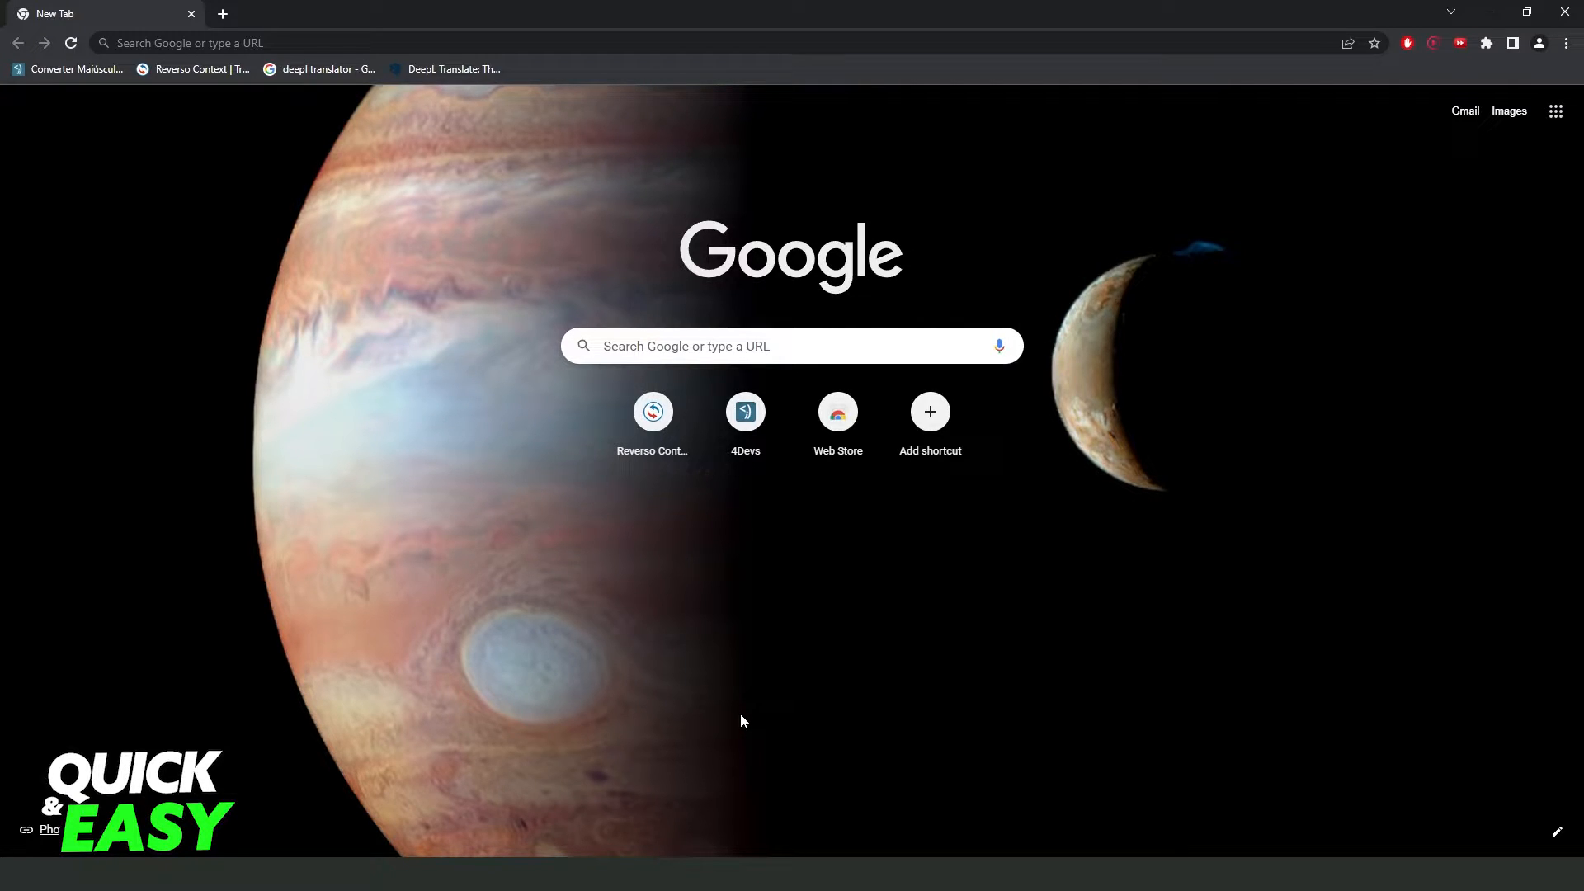
mouse_move(928, 424)
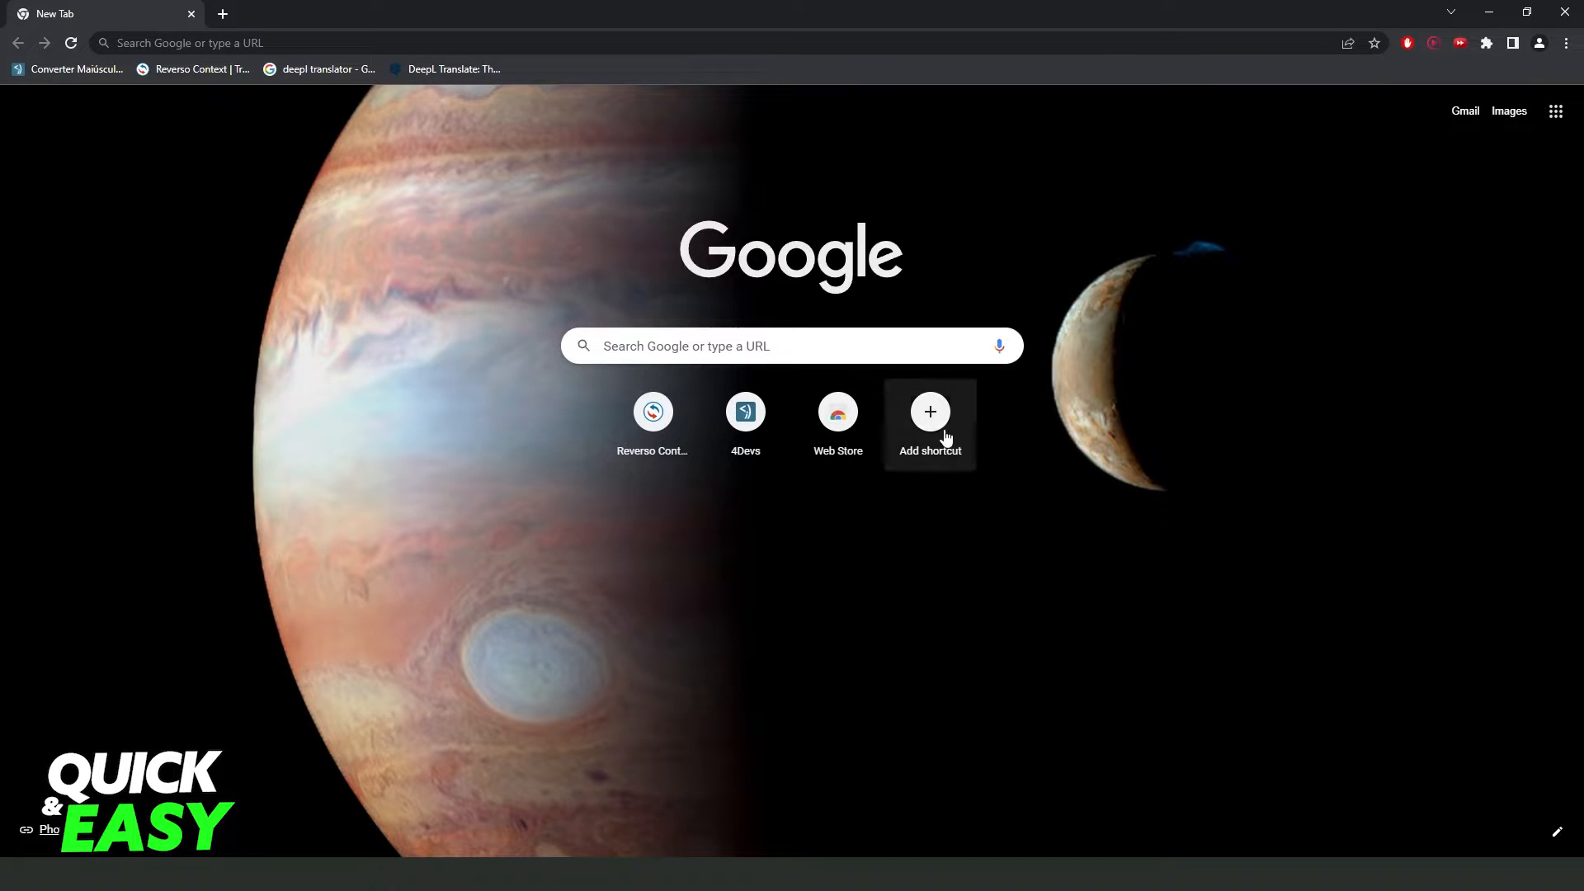
mouse_move(361, 531)
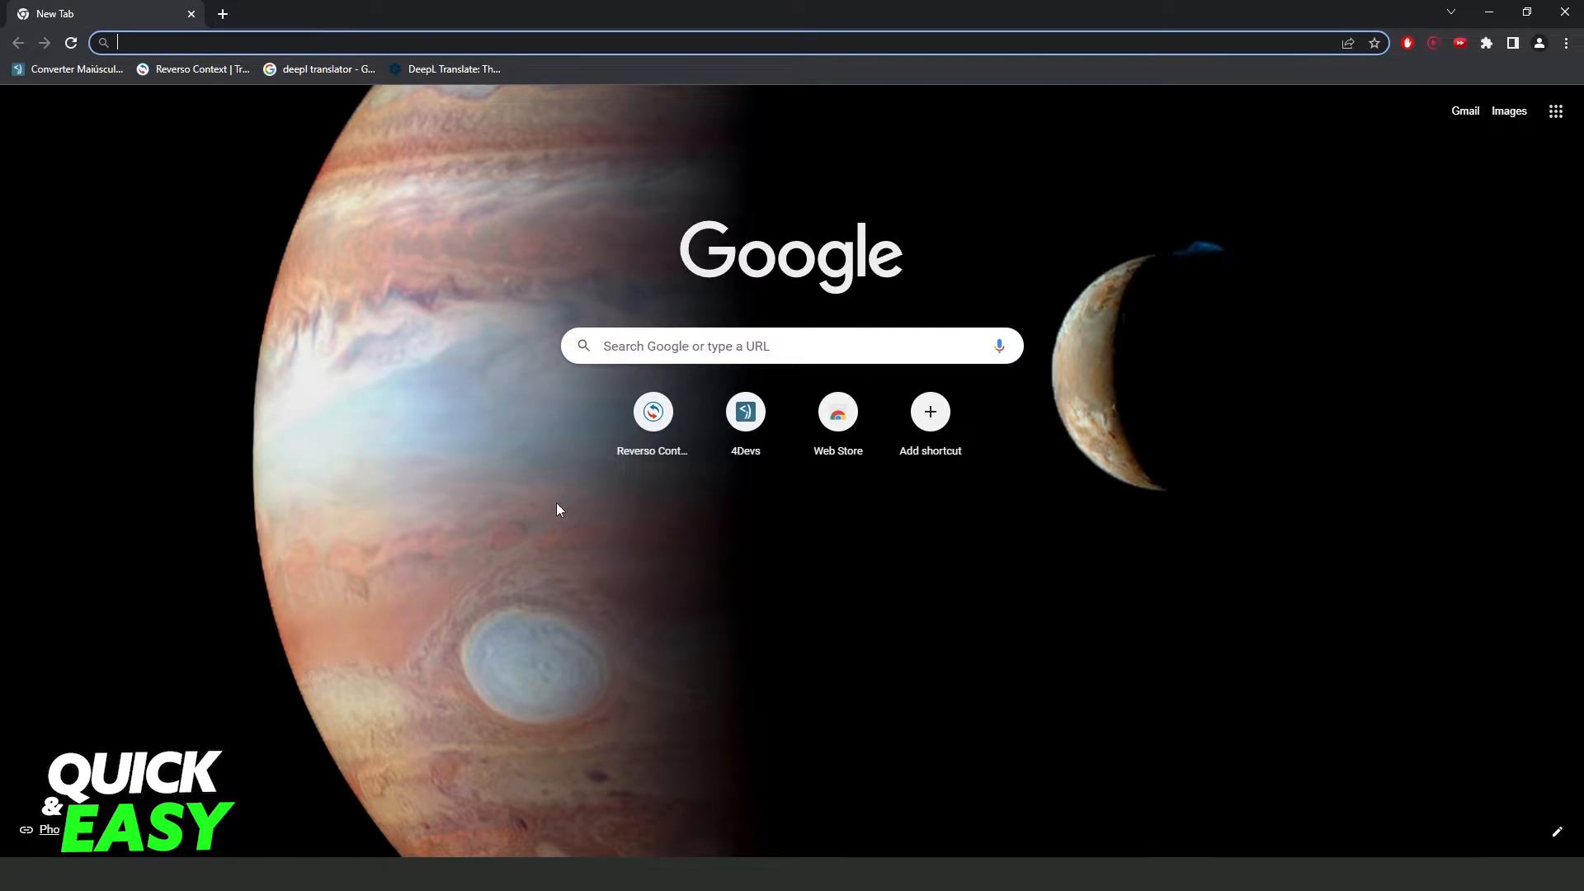
mouse_move(929, 411)
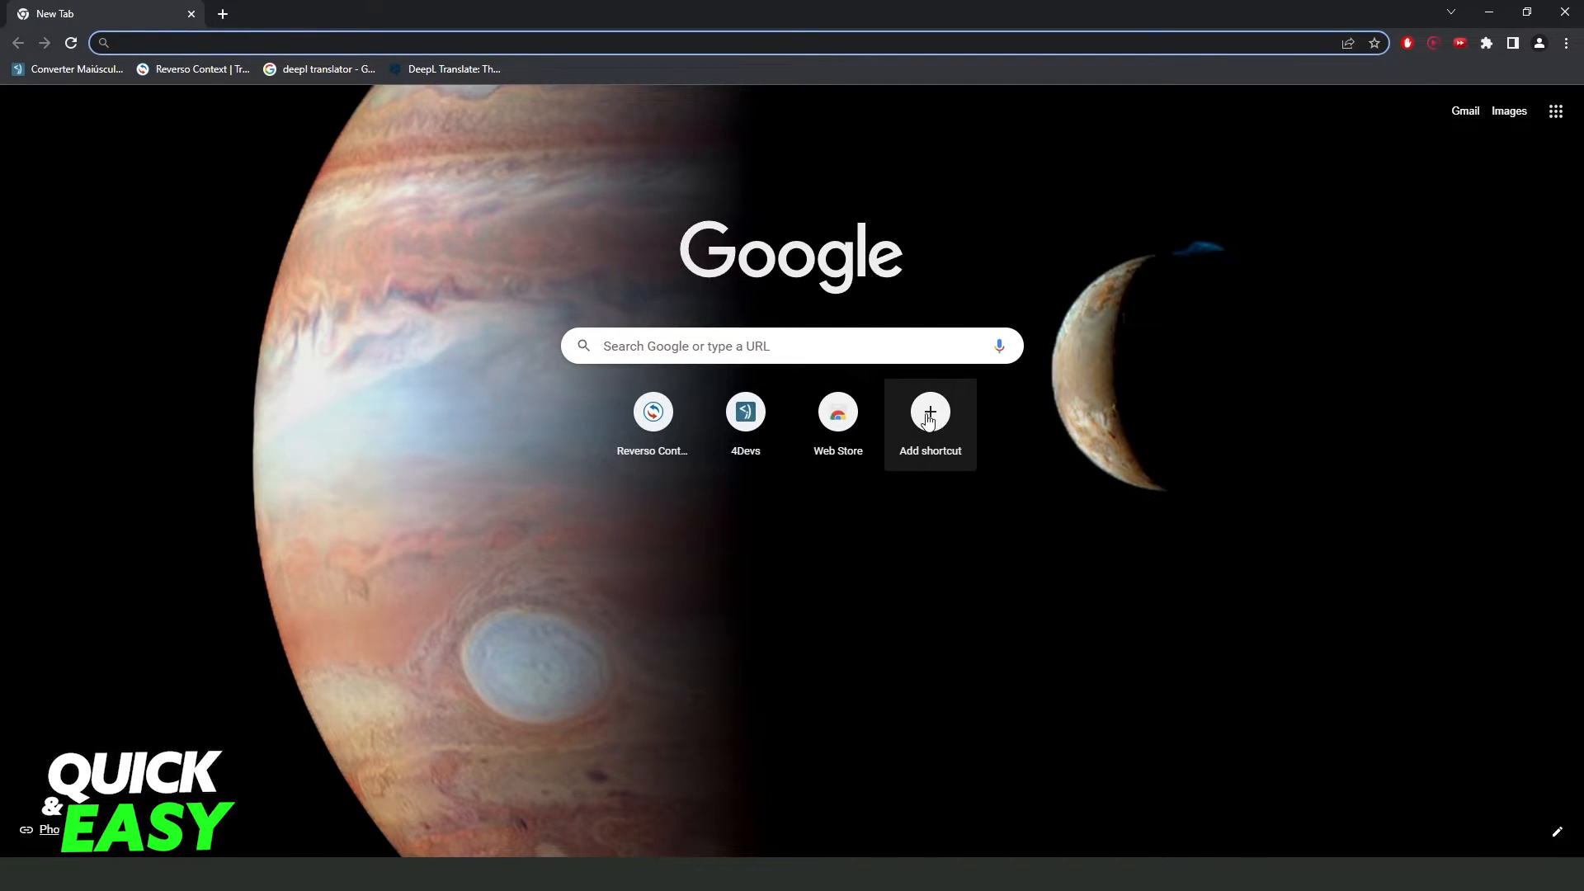
Step: Name the new shortcut WhatsApp and search 'whatsappweb' to find its address
click(928, 410)
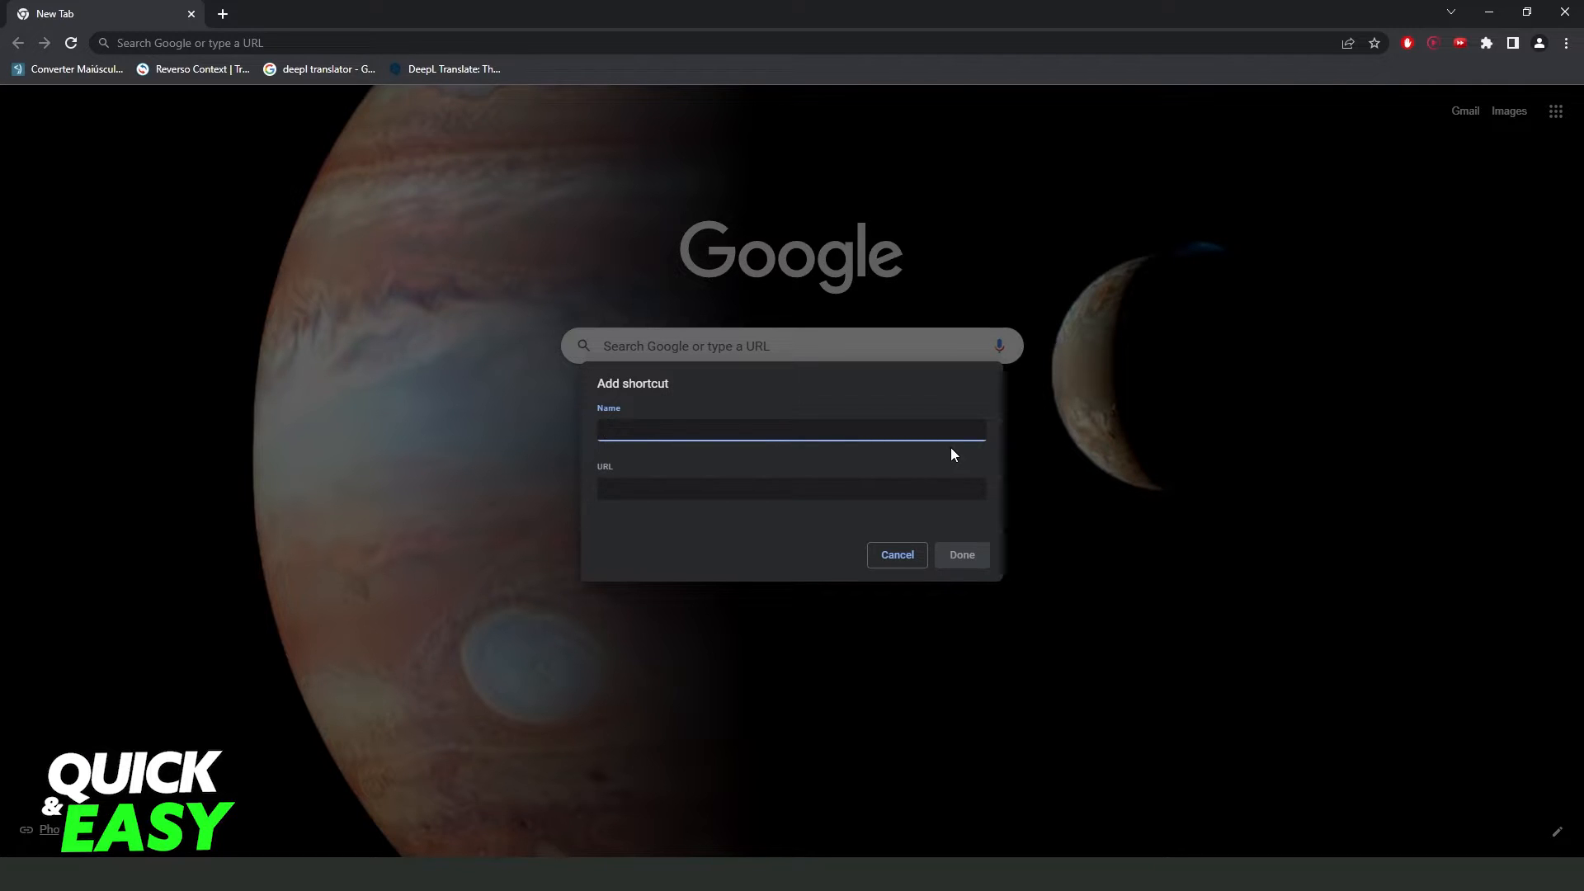
text(WhatsApp)
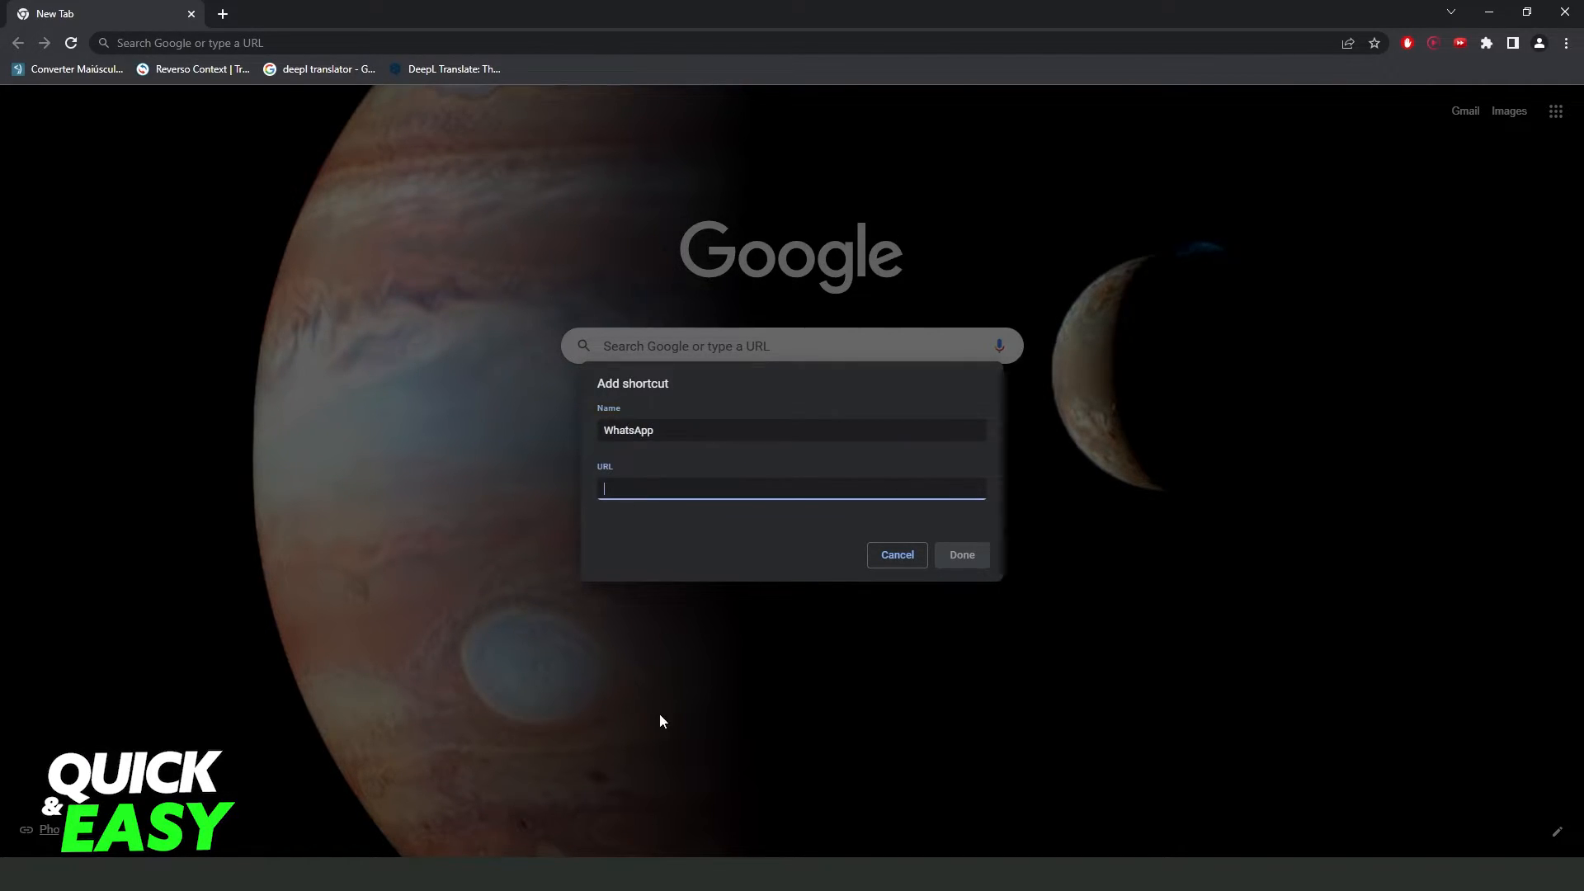
mouse_move(404, 449)
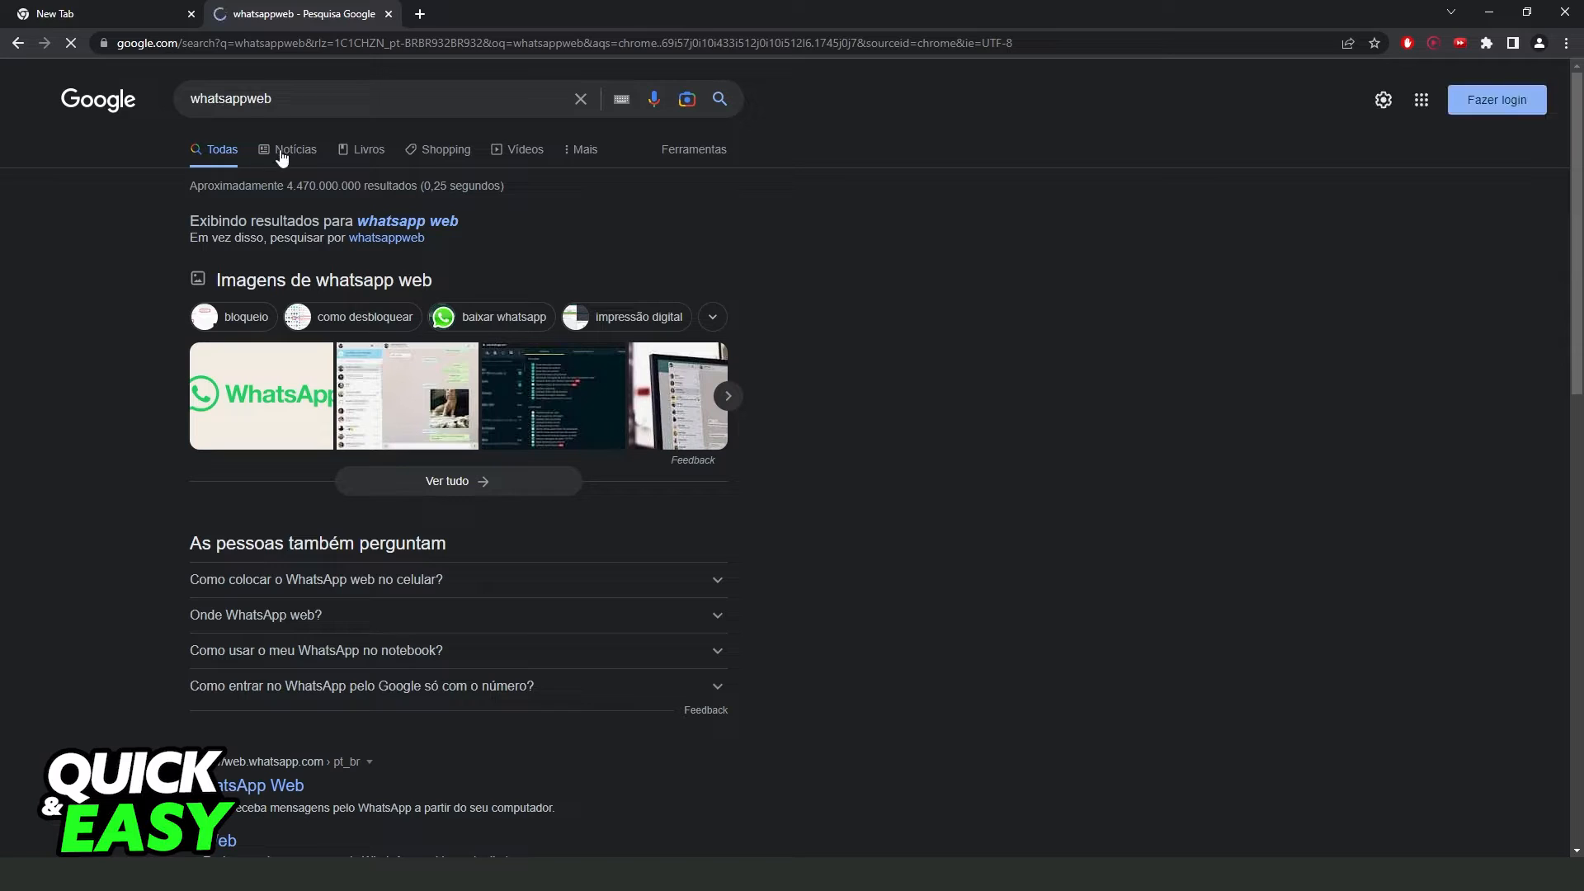
click(257, 785)
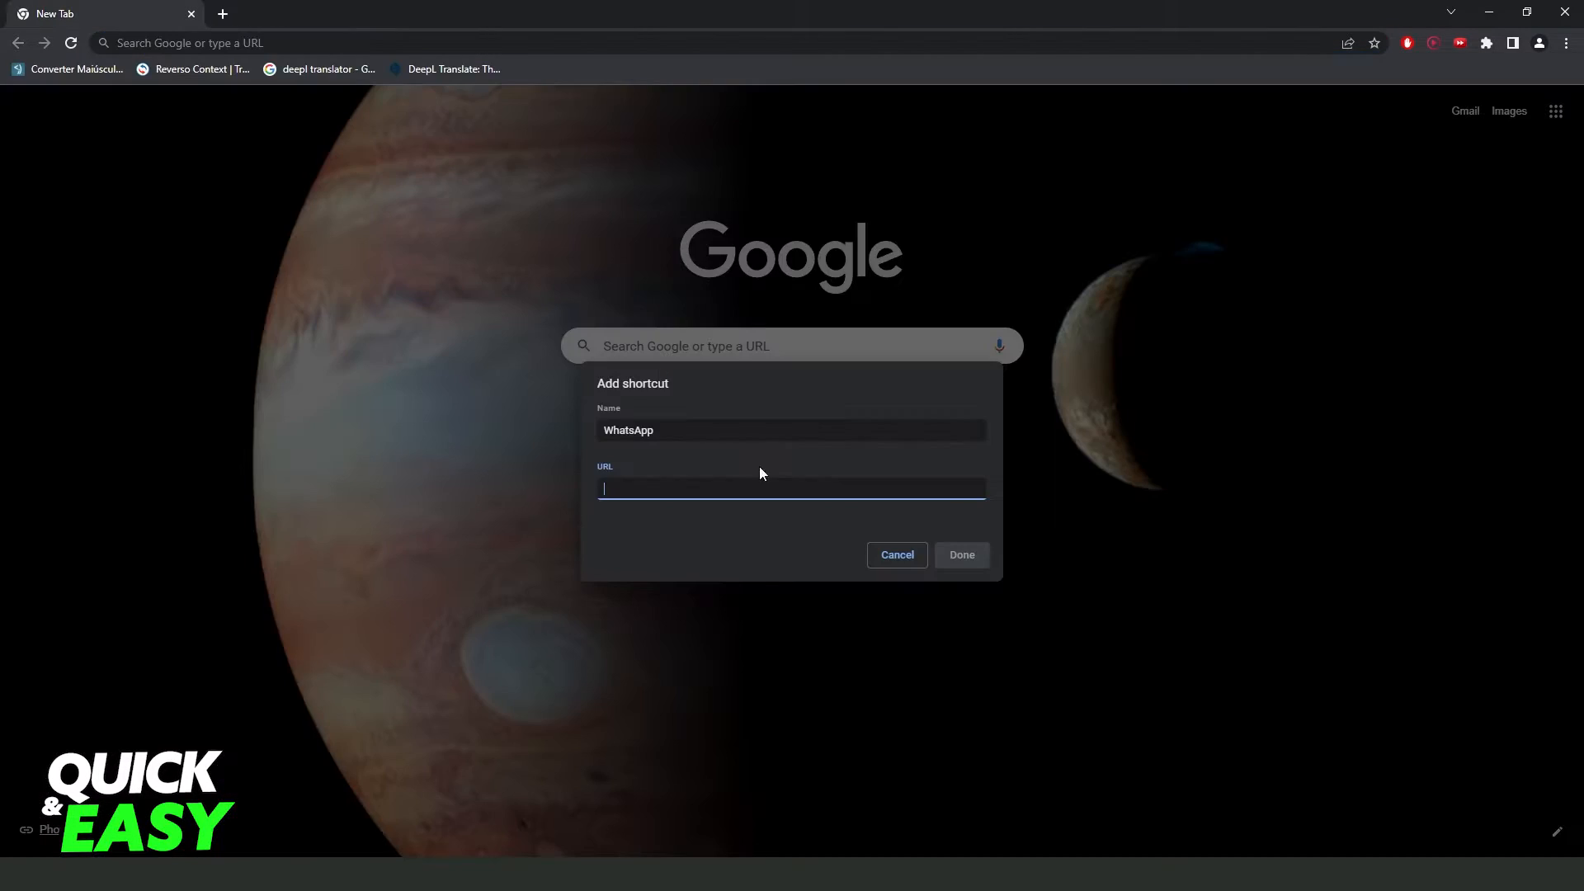
text(https://web.whatsapp.com/%F0%9F%8C%90/pt_br)
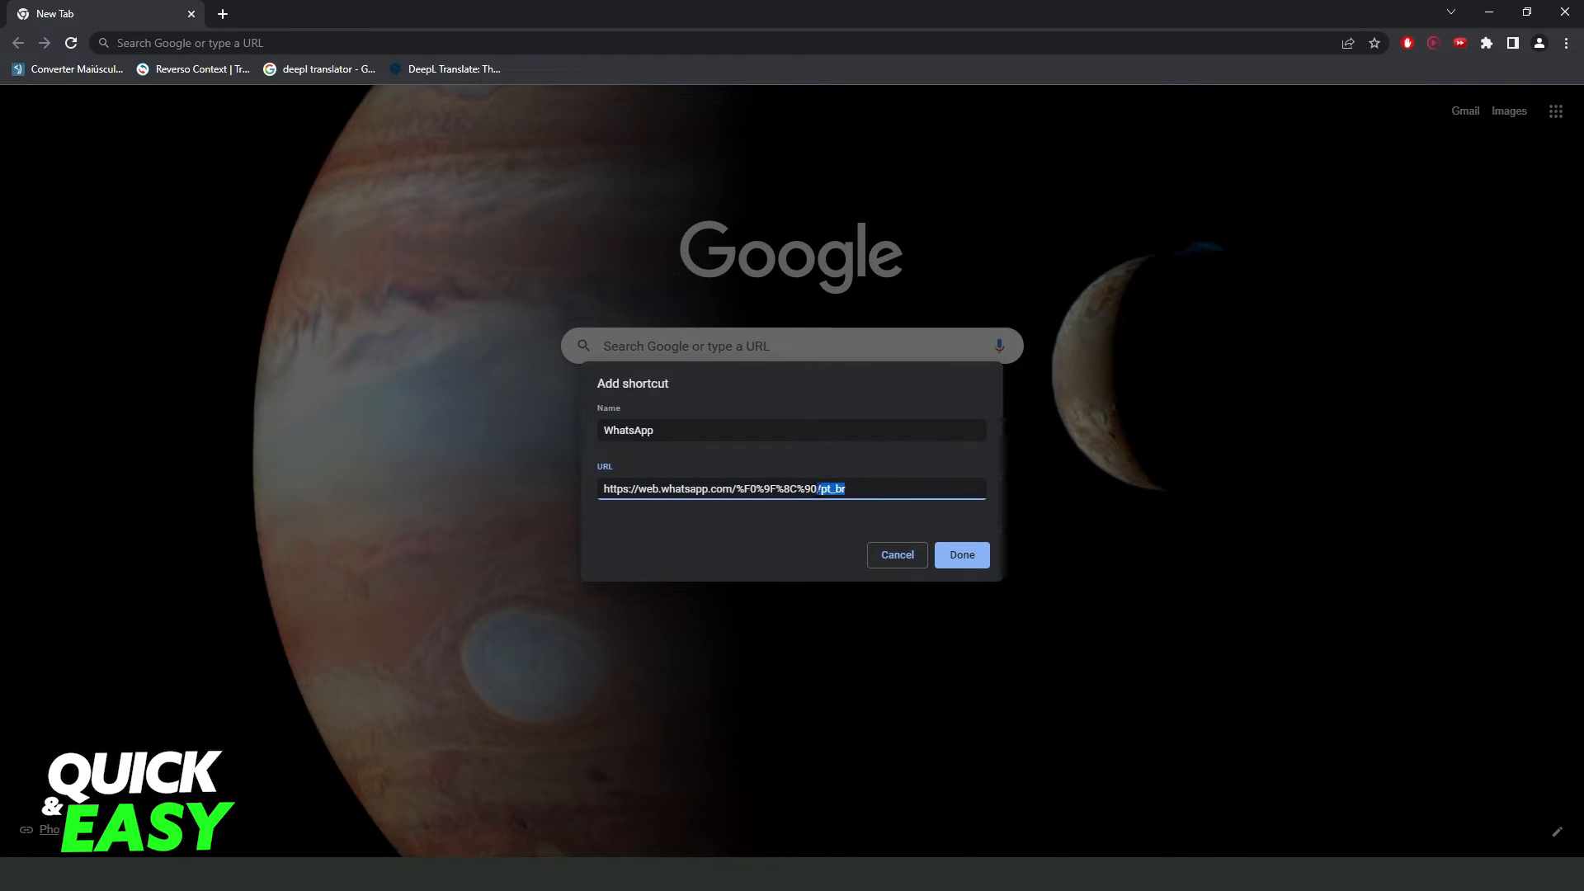
click(959, 555)
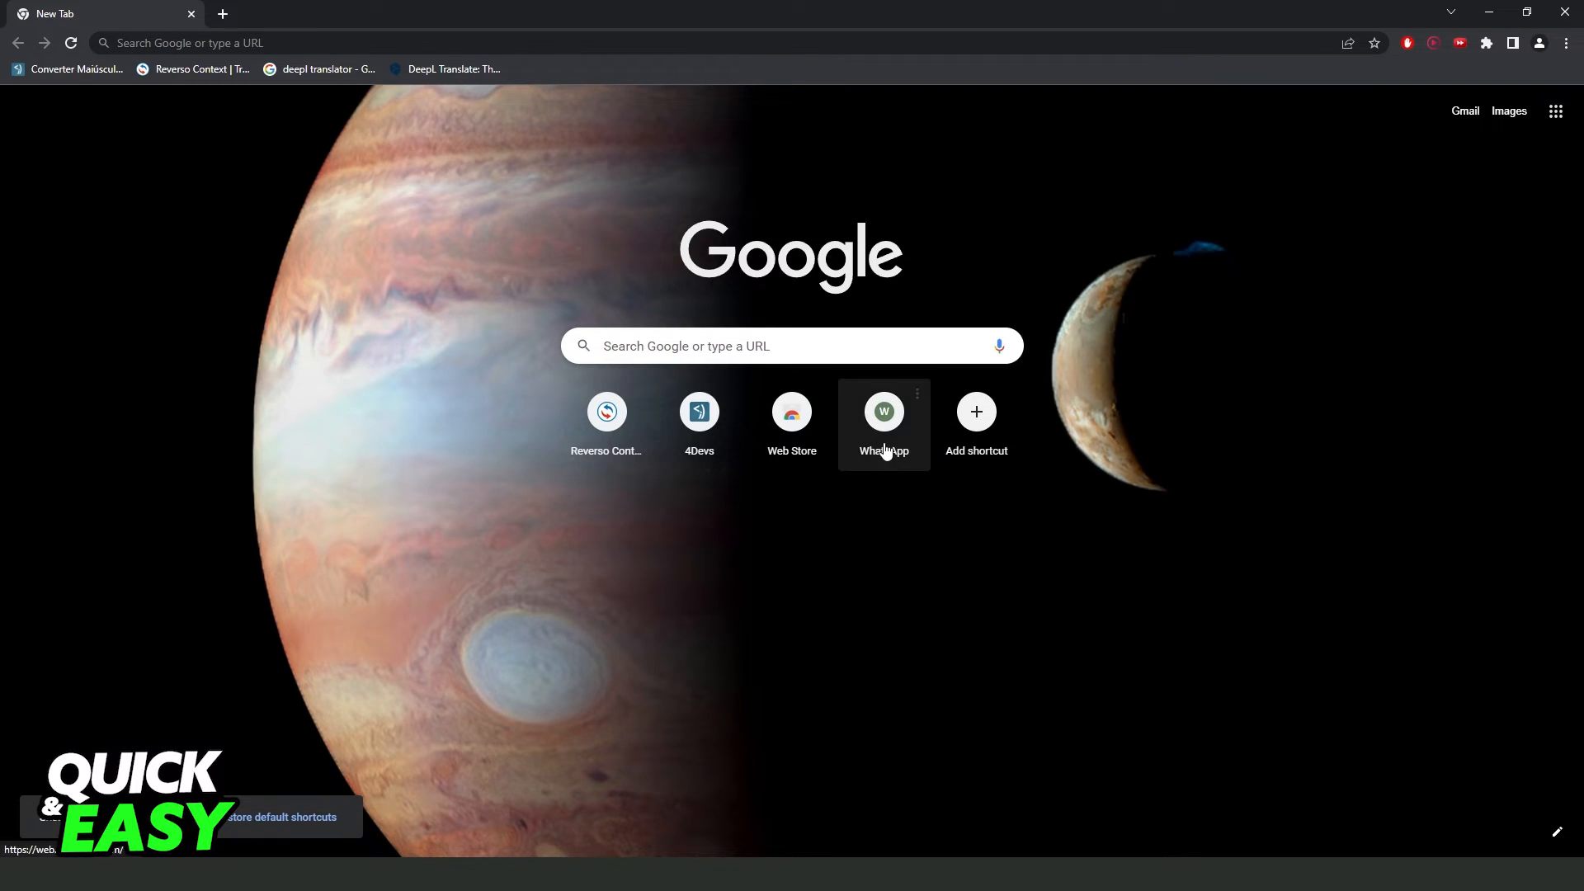
click(881, 411)
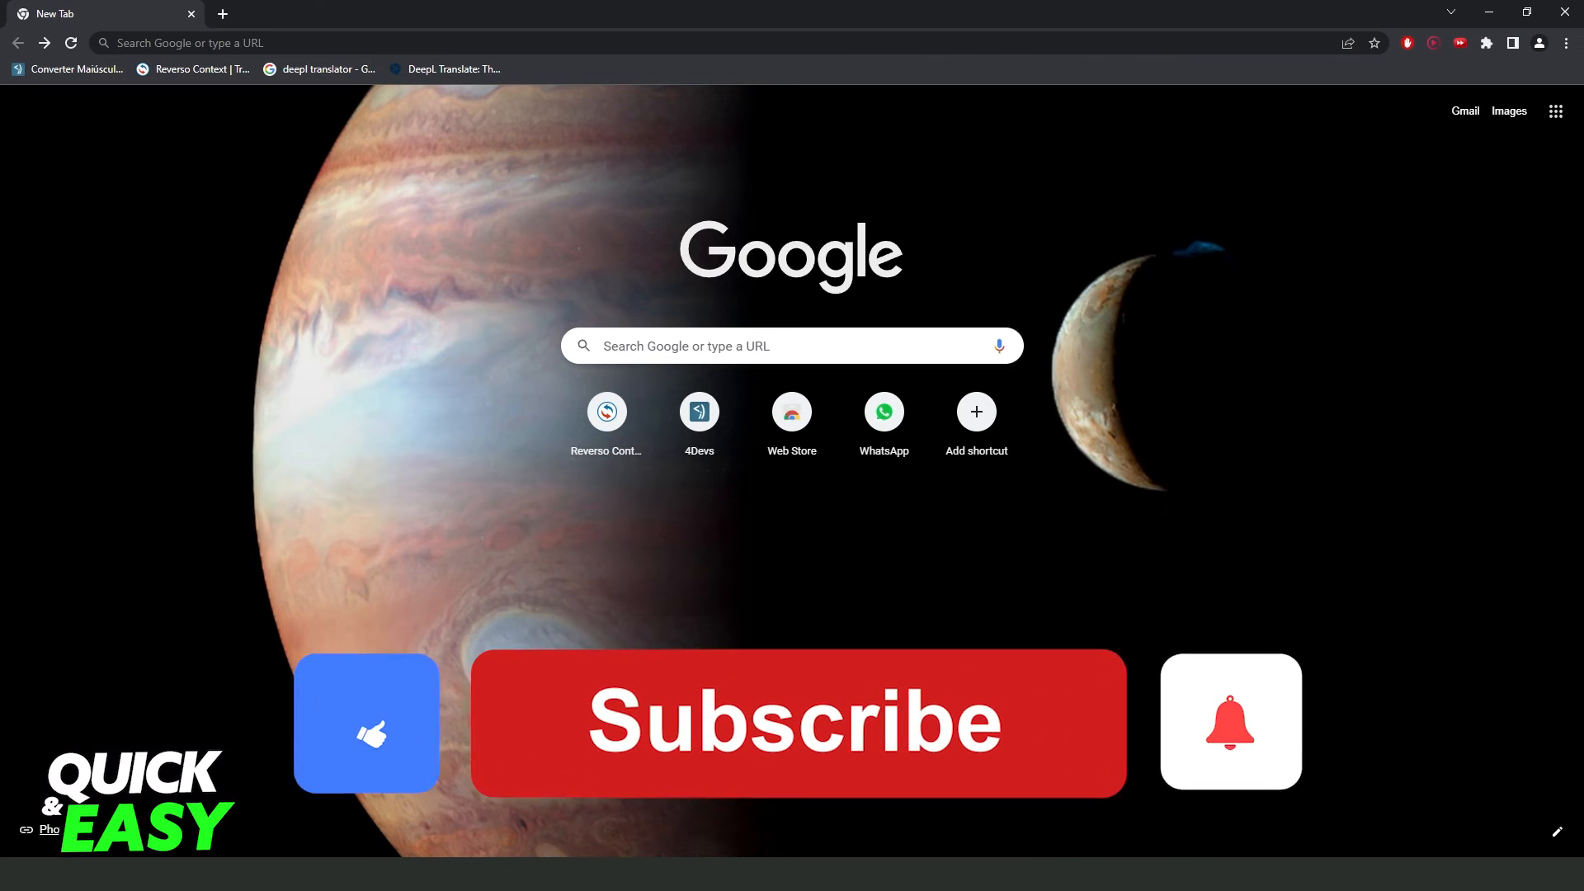
click(797, 721)
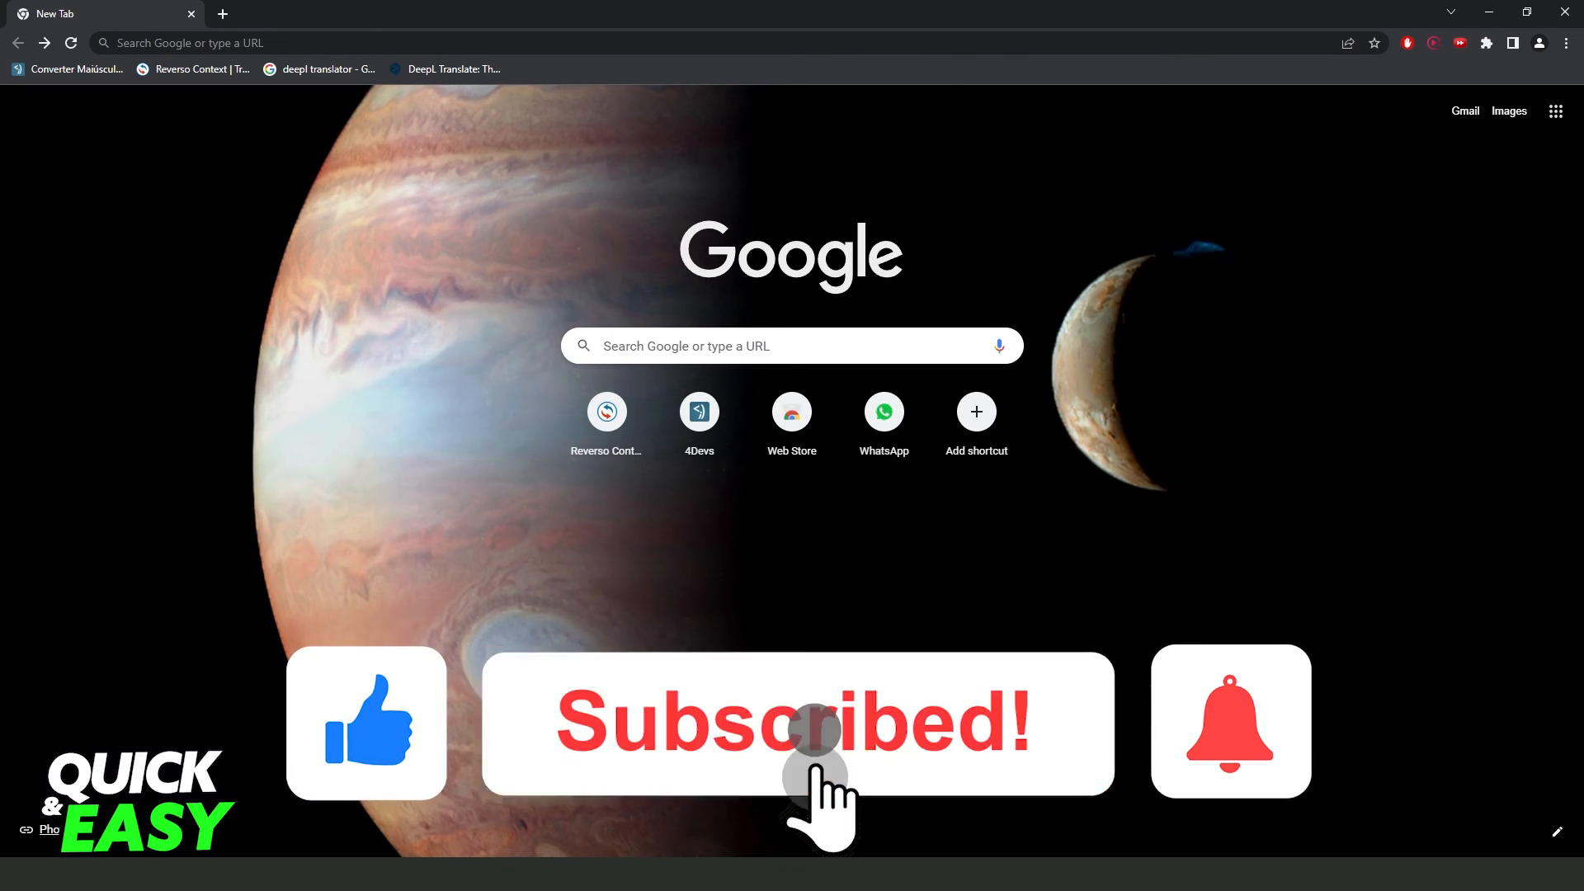